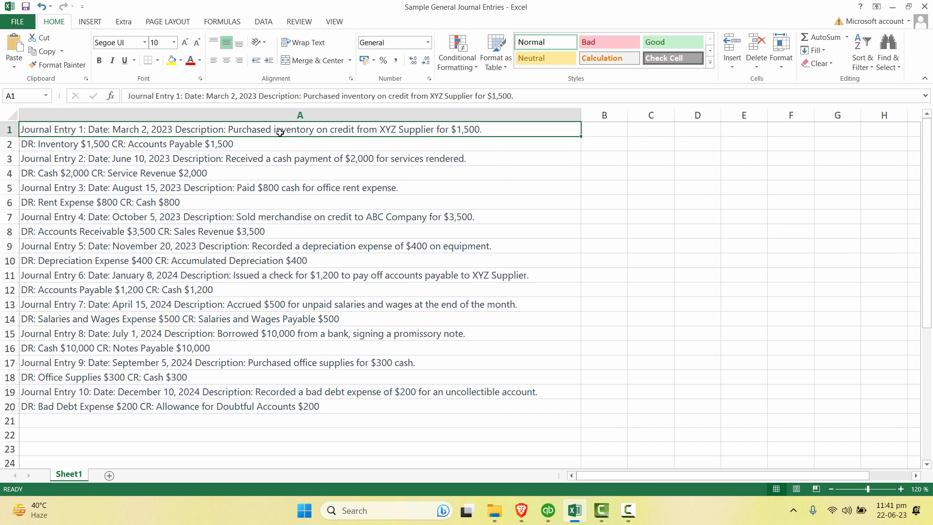
# Select the twenty journal lines A1:A20 in column A
pyautogui.click(238, 158)
pyautogui.write('Journal')
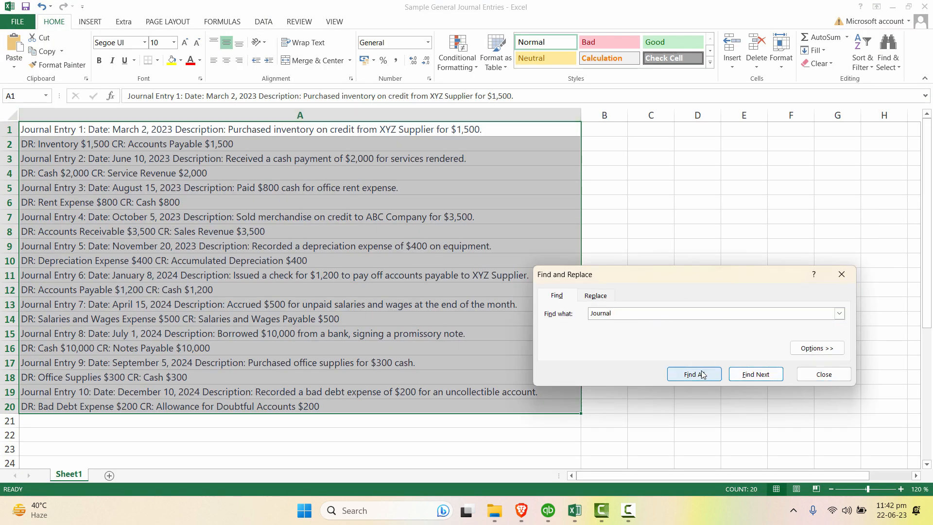
# Run Find All for 'Journal', listing the 10 Journal Entry header cells
pyautogui.click(693, 373)
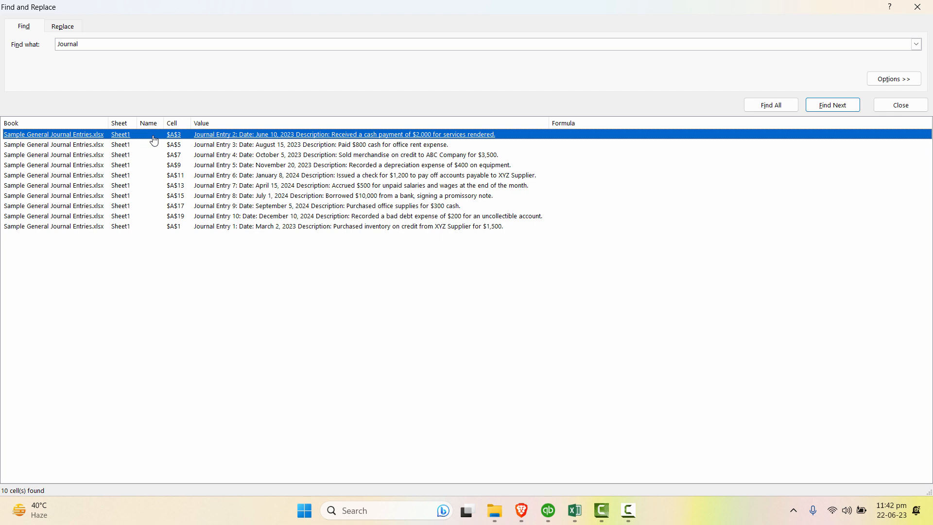
pyautogui.moveTo(600, 138)
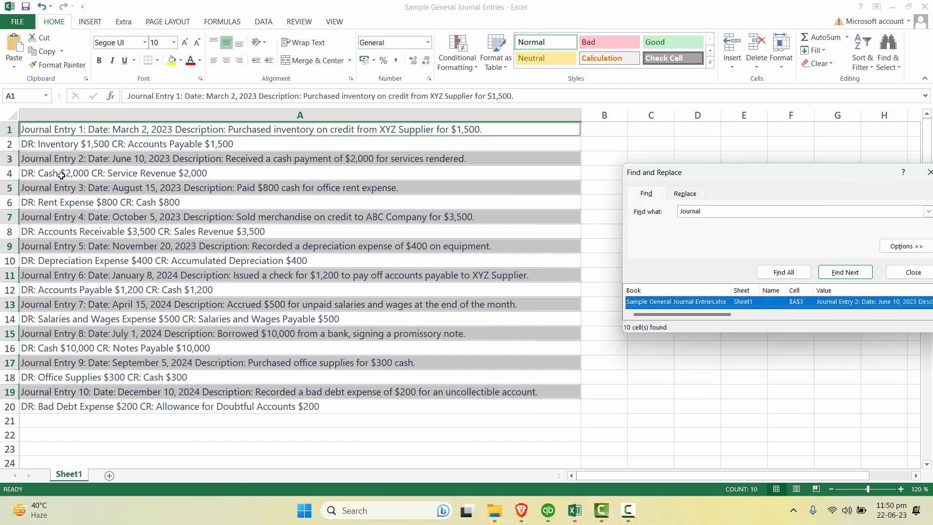
pyautogui.moveTo(126, 159)
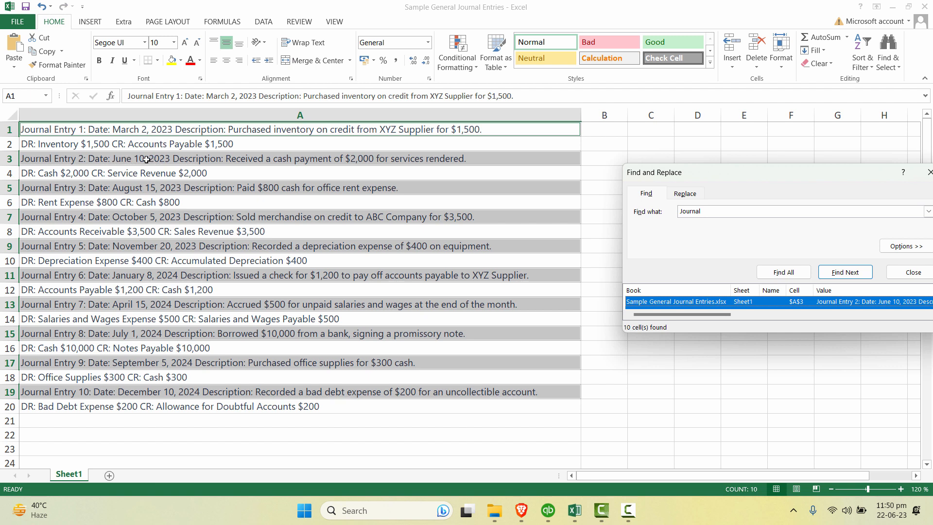
# Delete the entire rows of the ten selected Journal Entry cells, leaving the DR/CR lines
pyautogui.rightClick(146, 159)
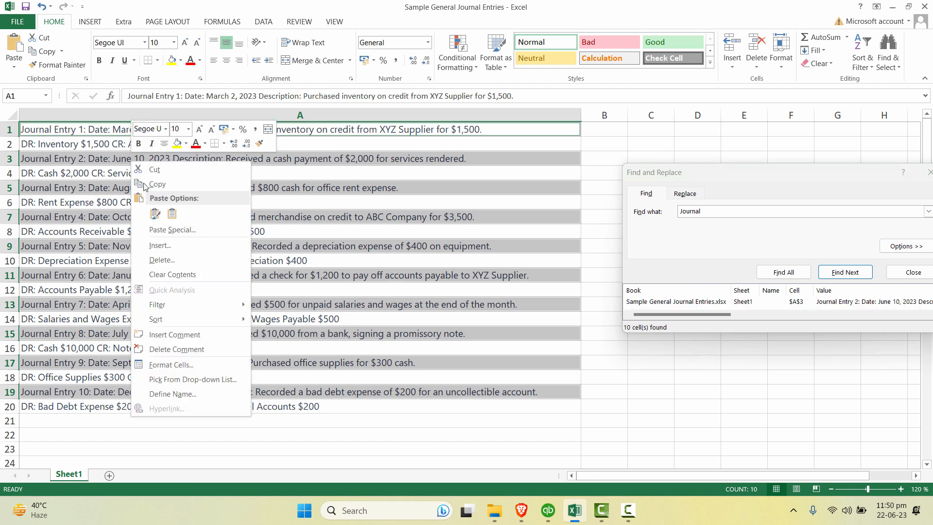
pyautogui.click(161, 261)
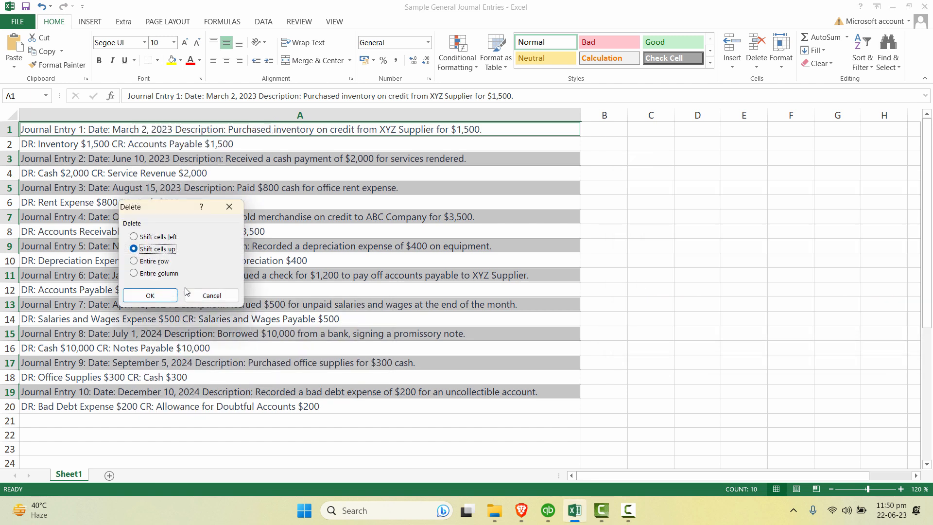
pyautogui.click(134, 260)
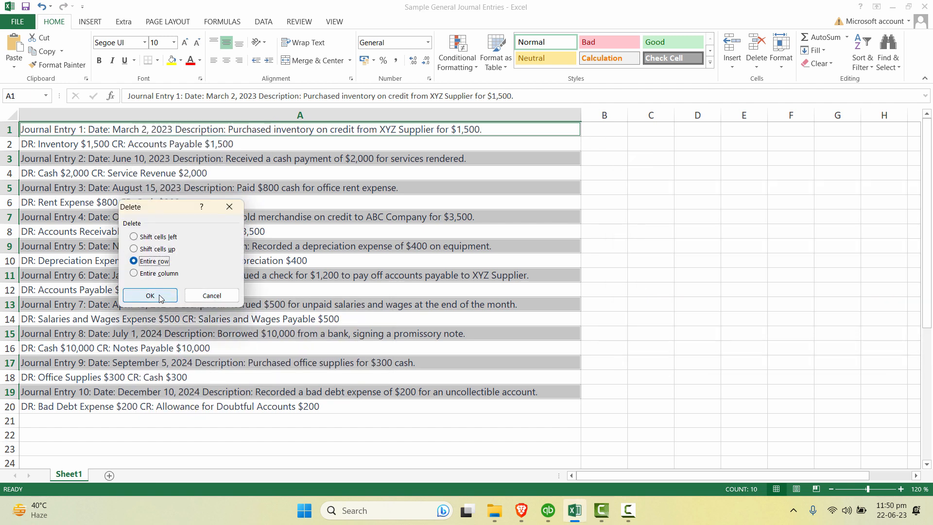
pyautogui.click(149, 295)
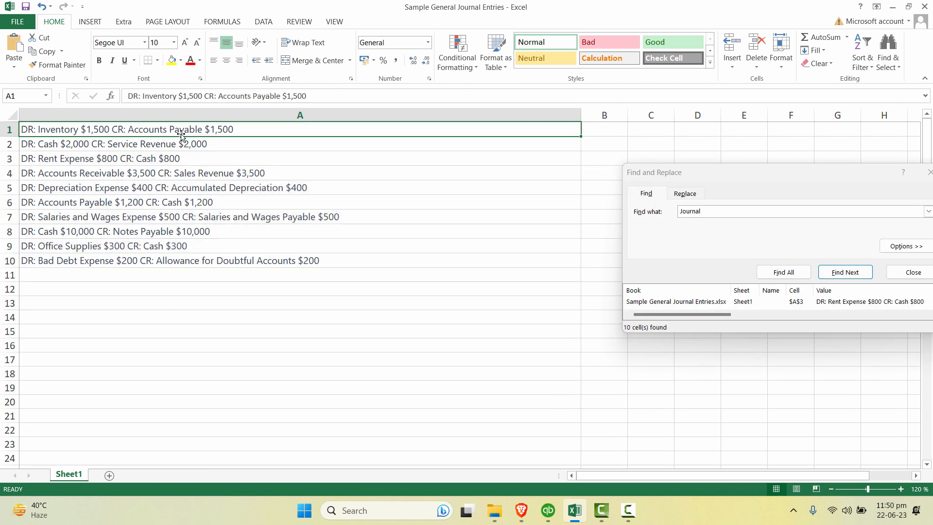